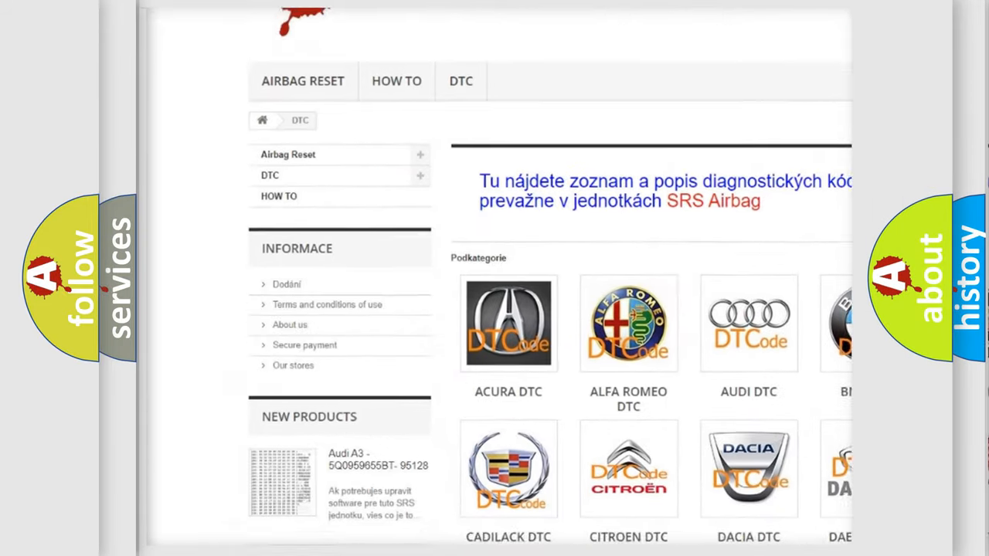
{"action": "scroll", "scroll_direction": "down", "scroll_amount": 3}
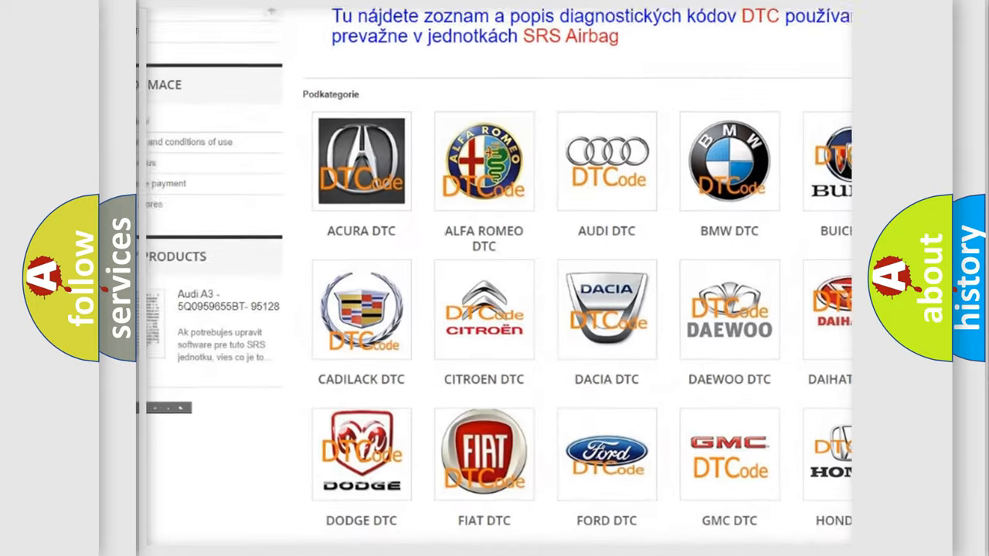
{"action": "scroll", "scroll_direction": "down", "scroll_amount": 3}
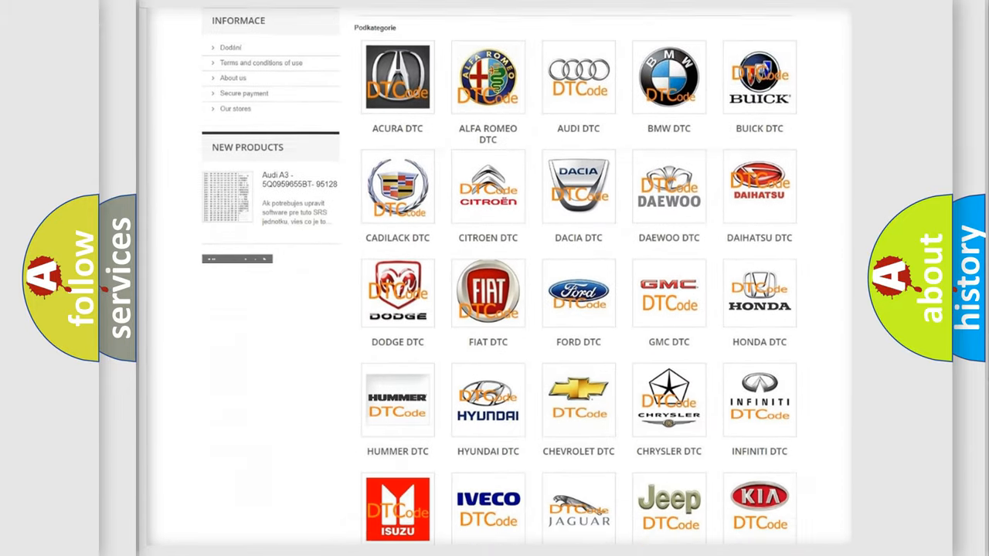
{"action": "scroll", "scroll_direction": "down", "scroll_amount": 3}
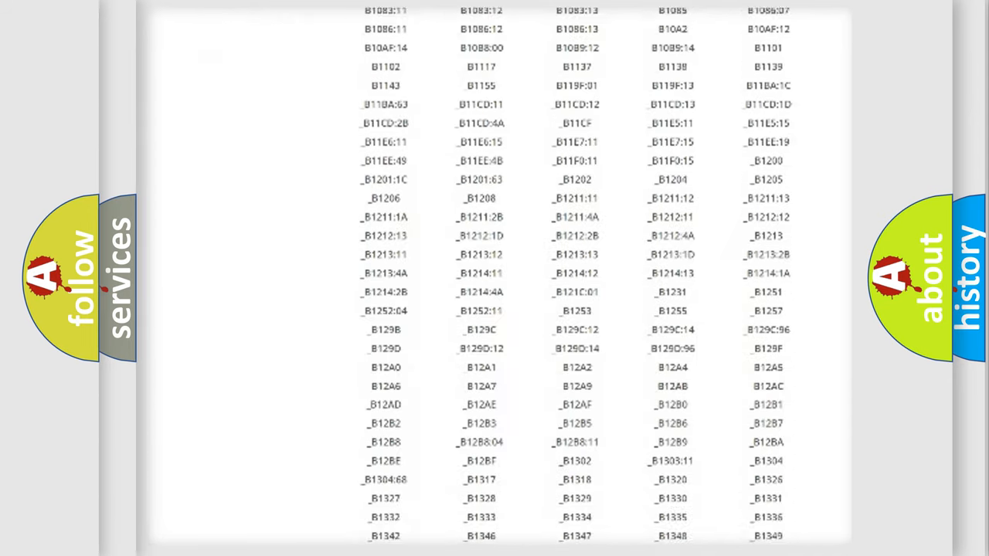
{"action": "scroll", "scroll_direction": "down", "scroll_amount": 3}
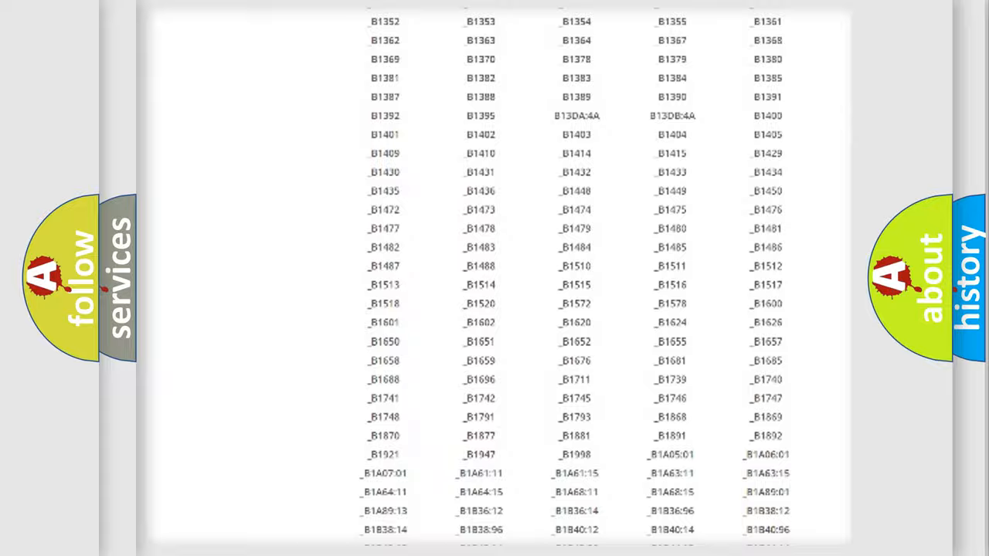
{"action": "scroll", "scroll_direction": "up", "scroll_amount": 3}
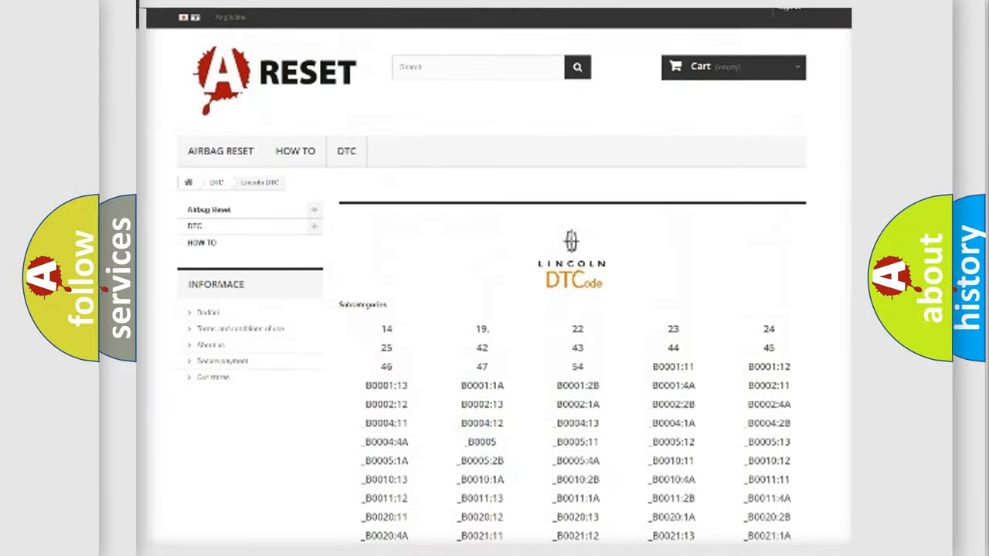